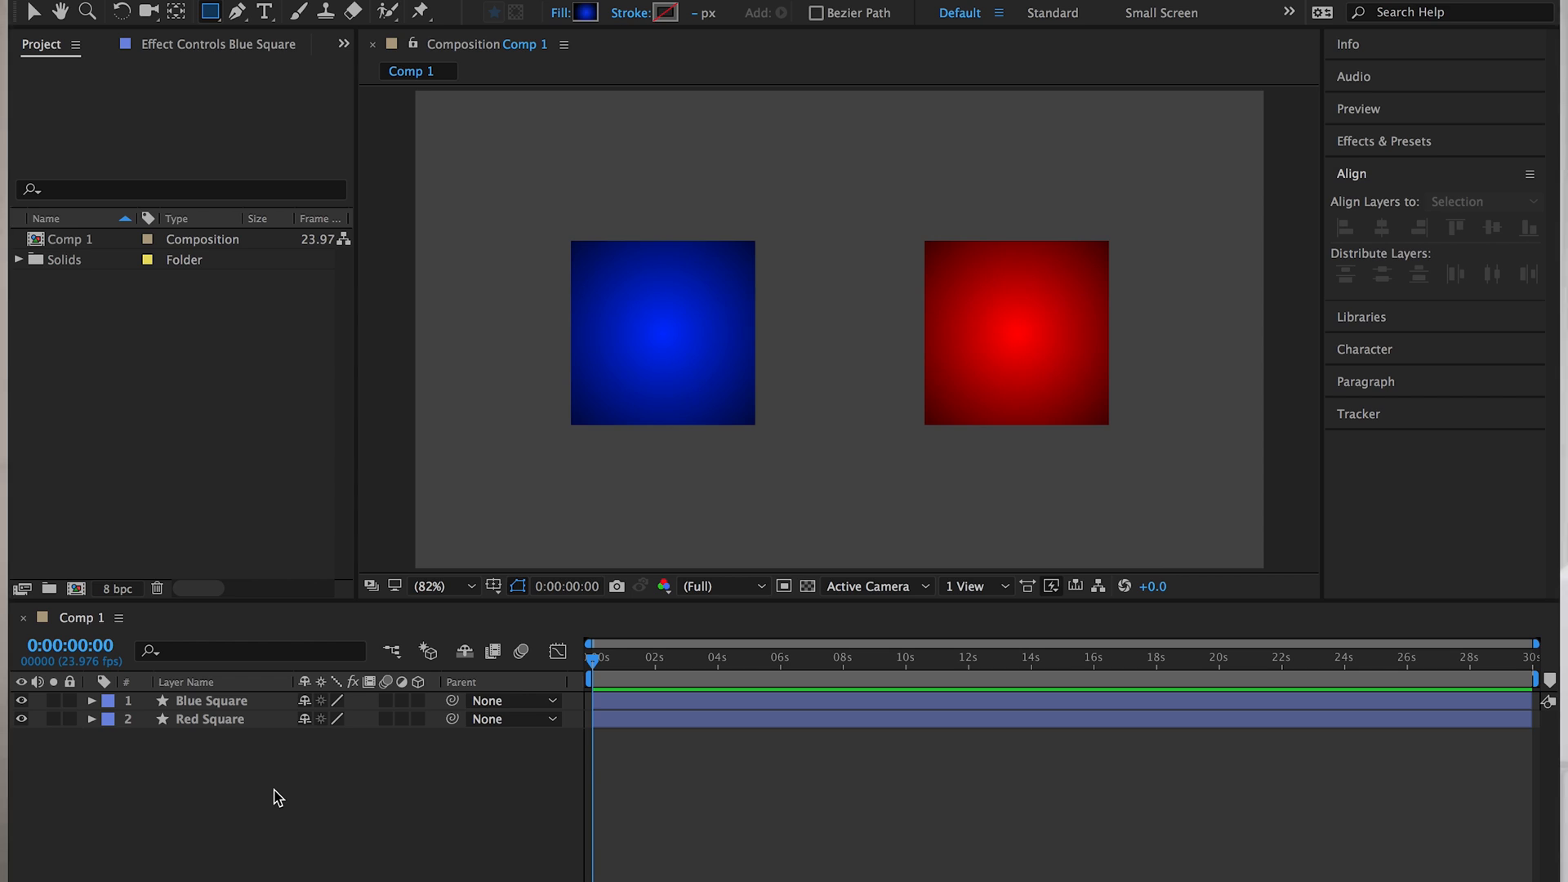
{"action": "mouse_move", "coordinate": [400, 565]}
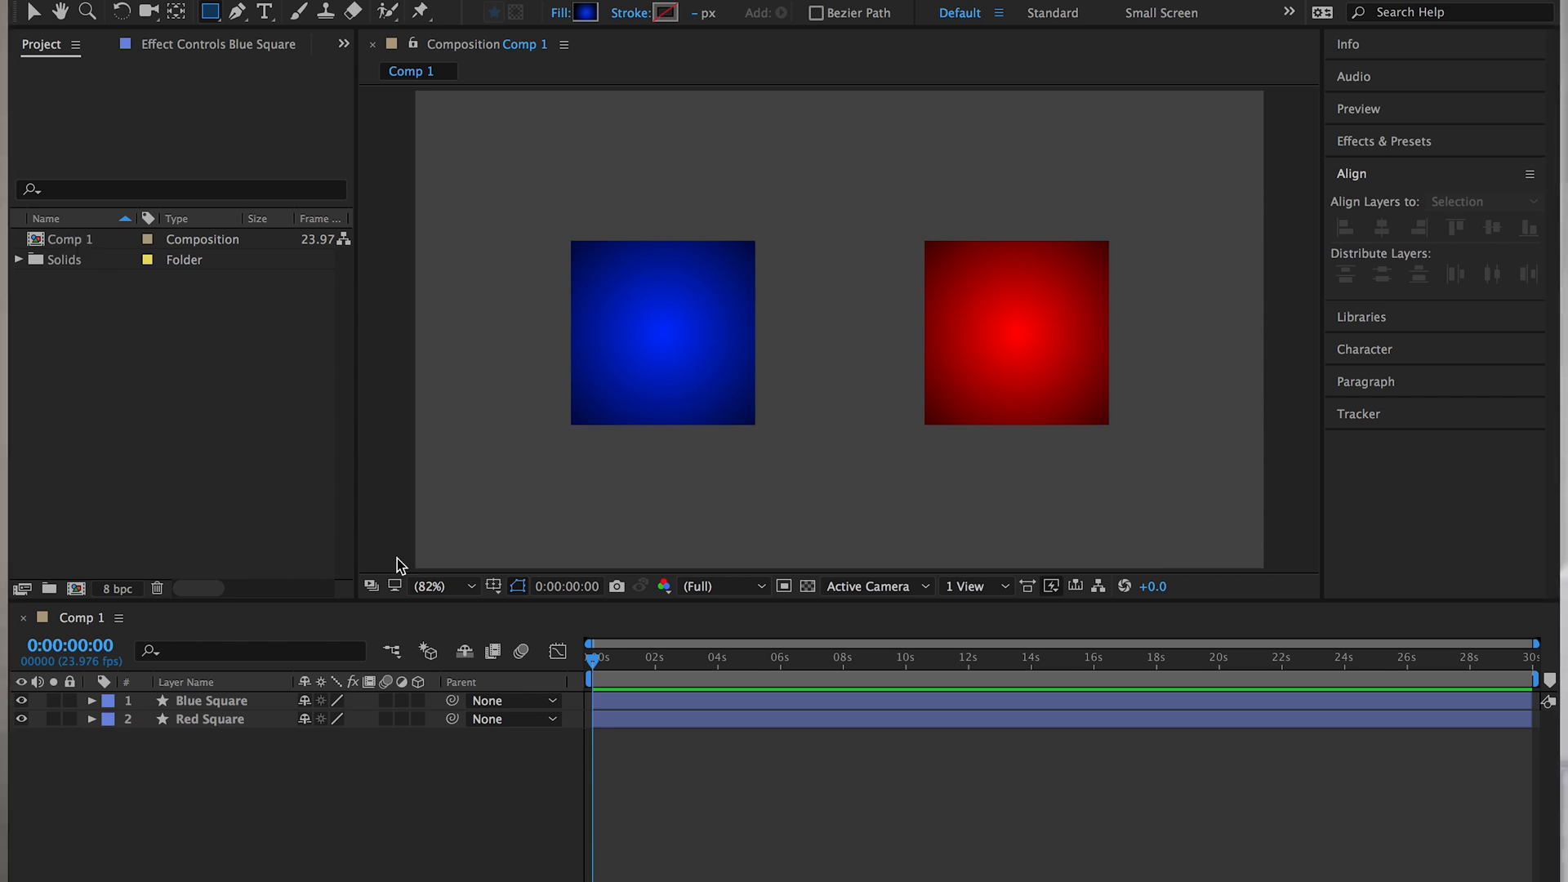
{"action": "mouse_move", "coordinate": [219, 695]}
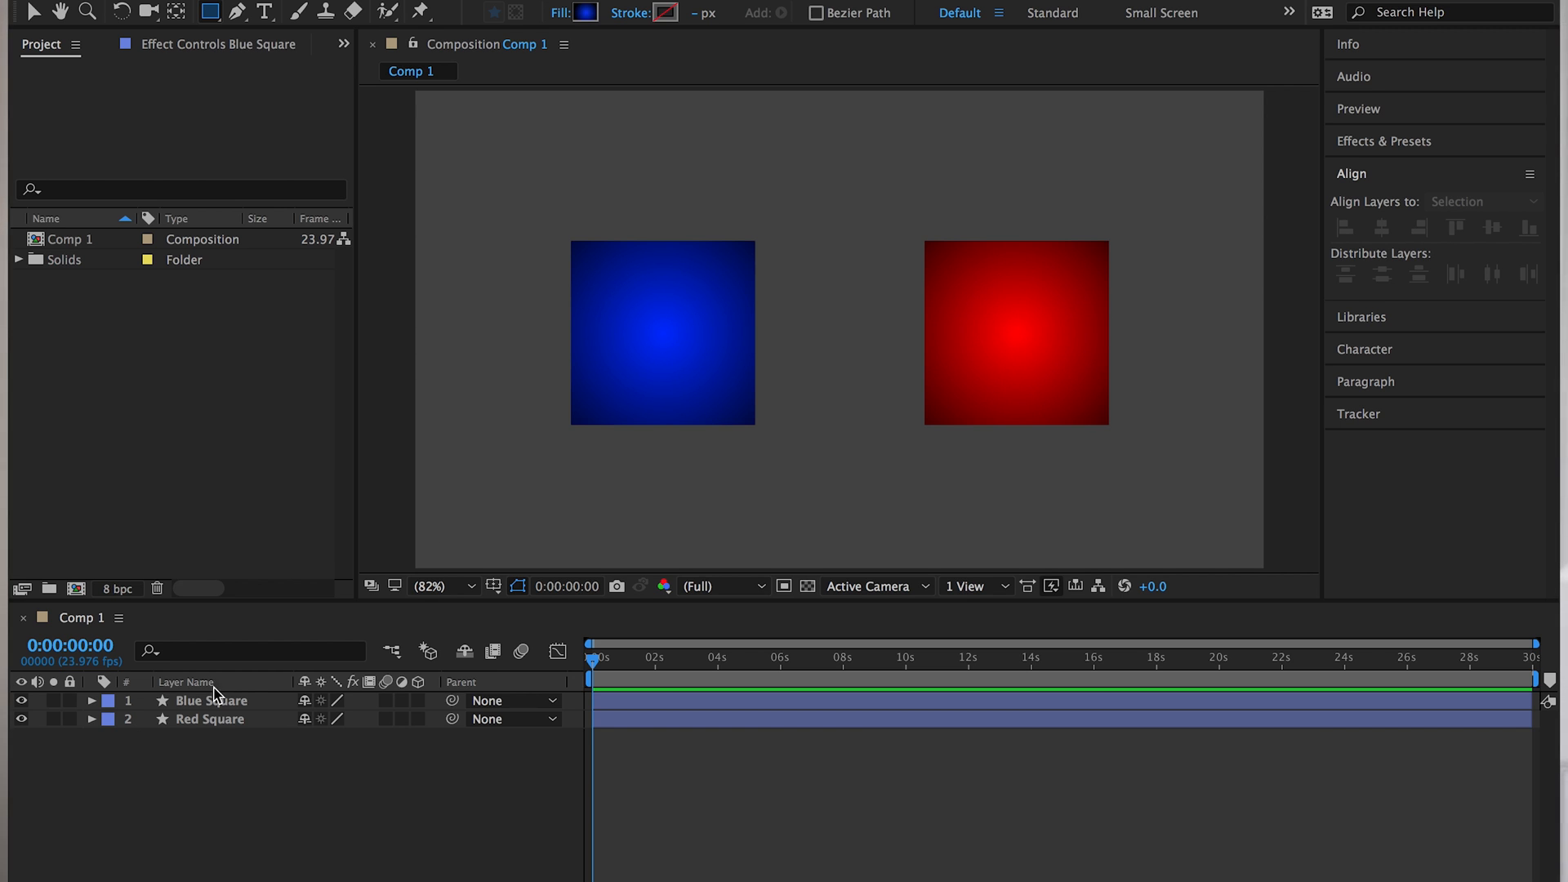
Select the Red Square layer in Comp 1's timeline
{"action": "left_click", "coordinate": [210, 719]}
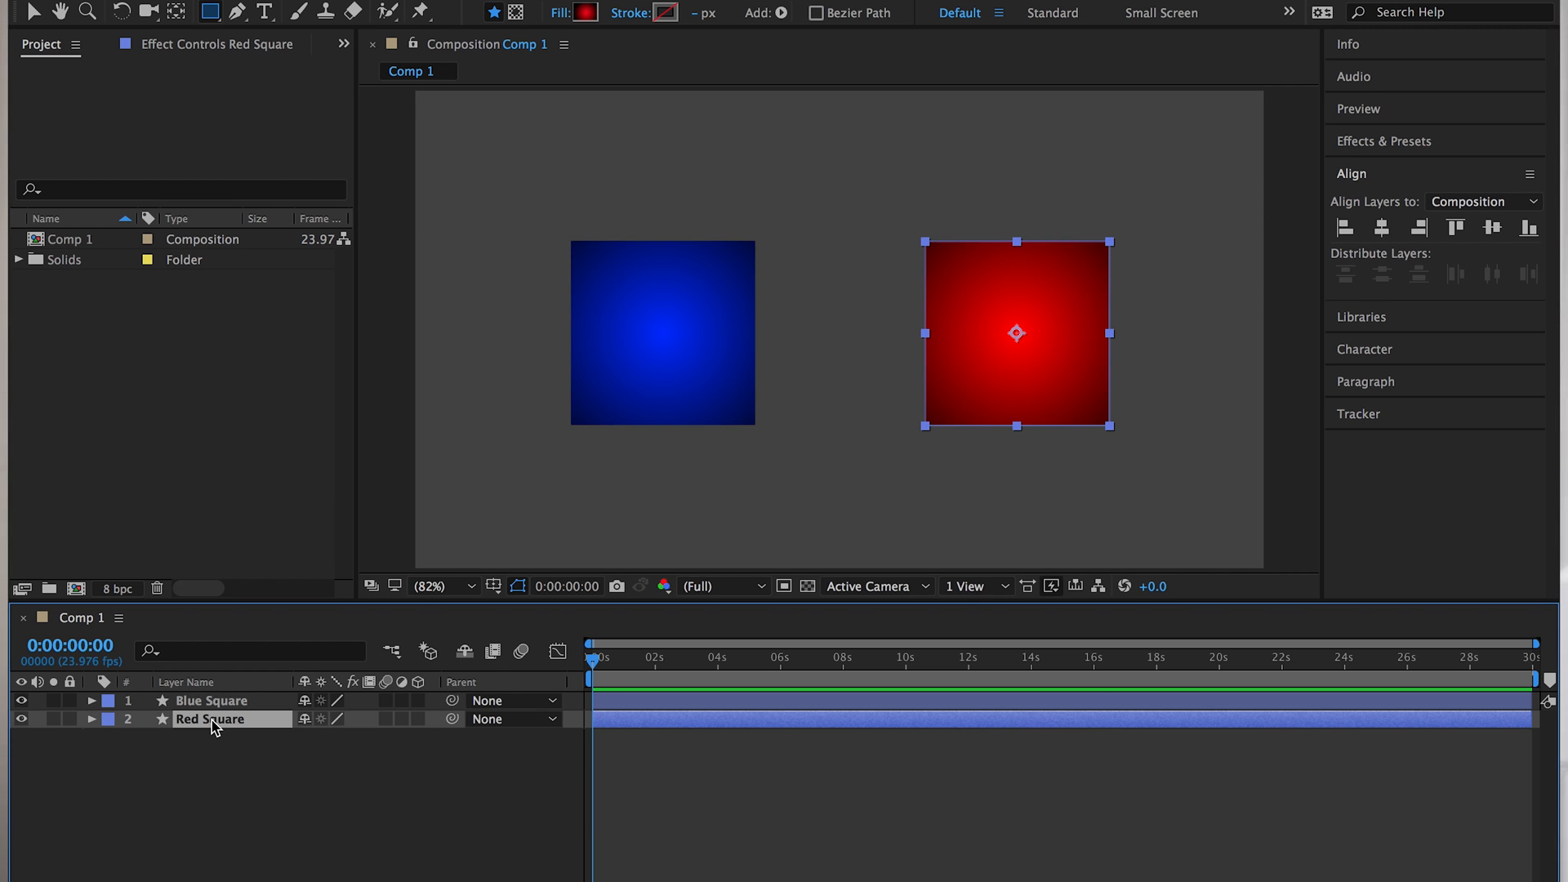
{"action": "mouse_move", "coordinate": [326, 794]}
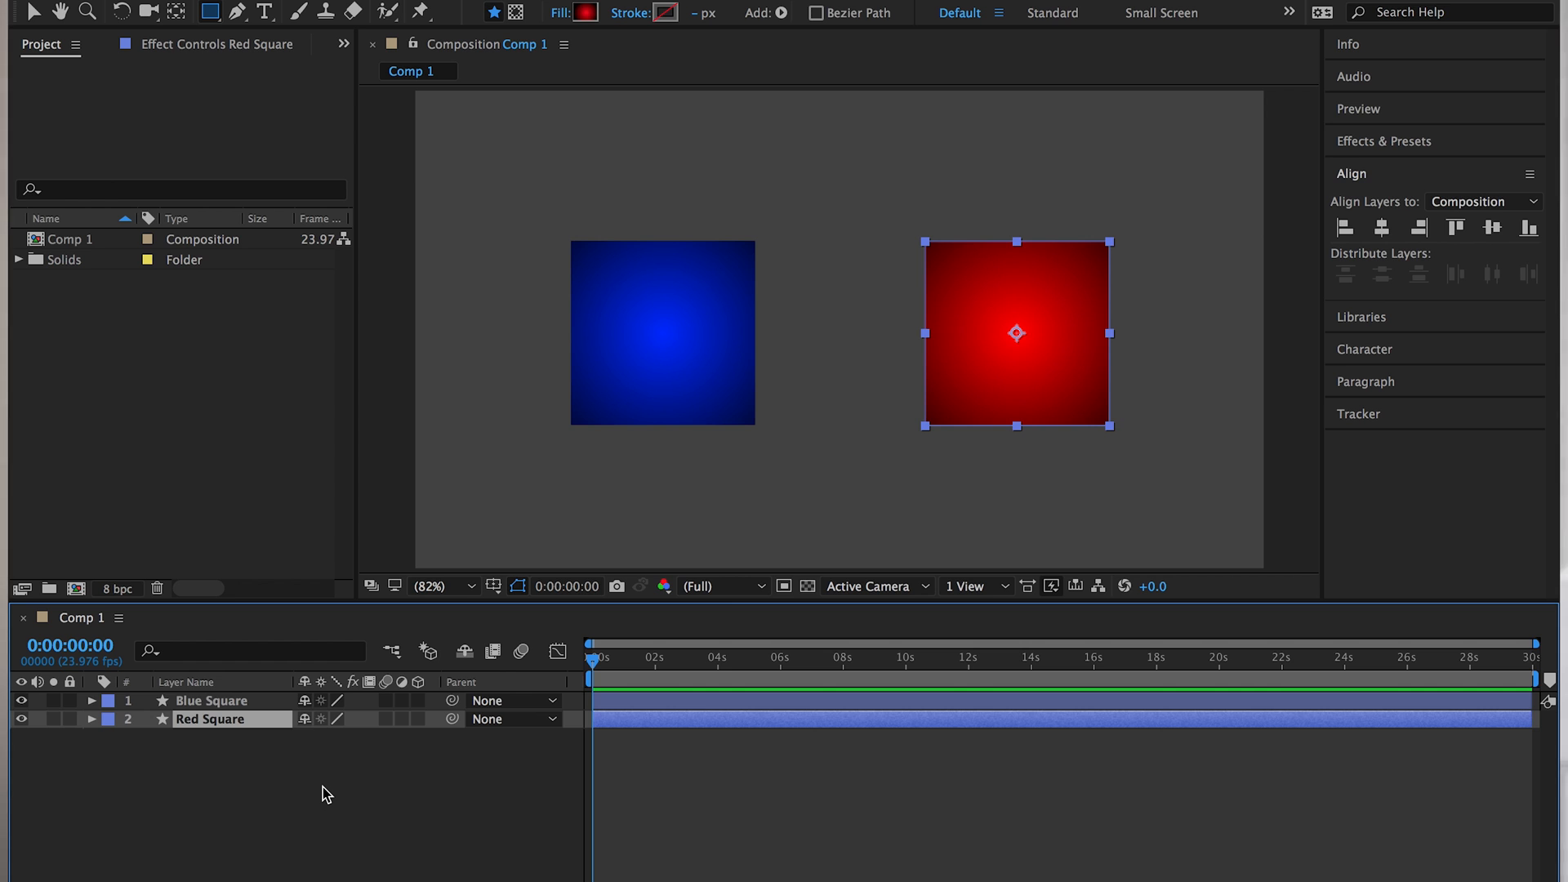
Parent Blue Square to Red Square via the pickwhip, then reselect Red Square
{"action": "left_click", "coordinate": [325, 793]}
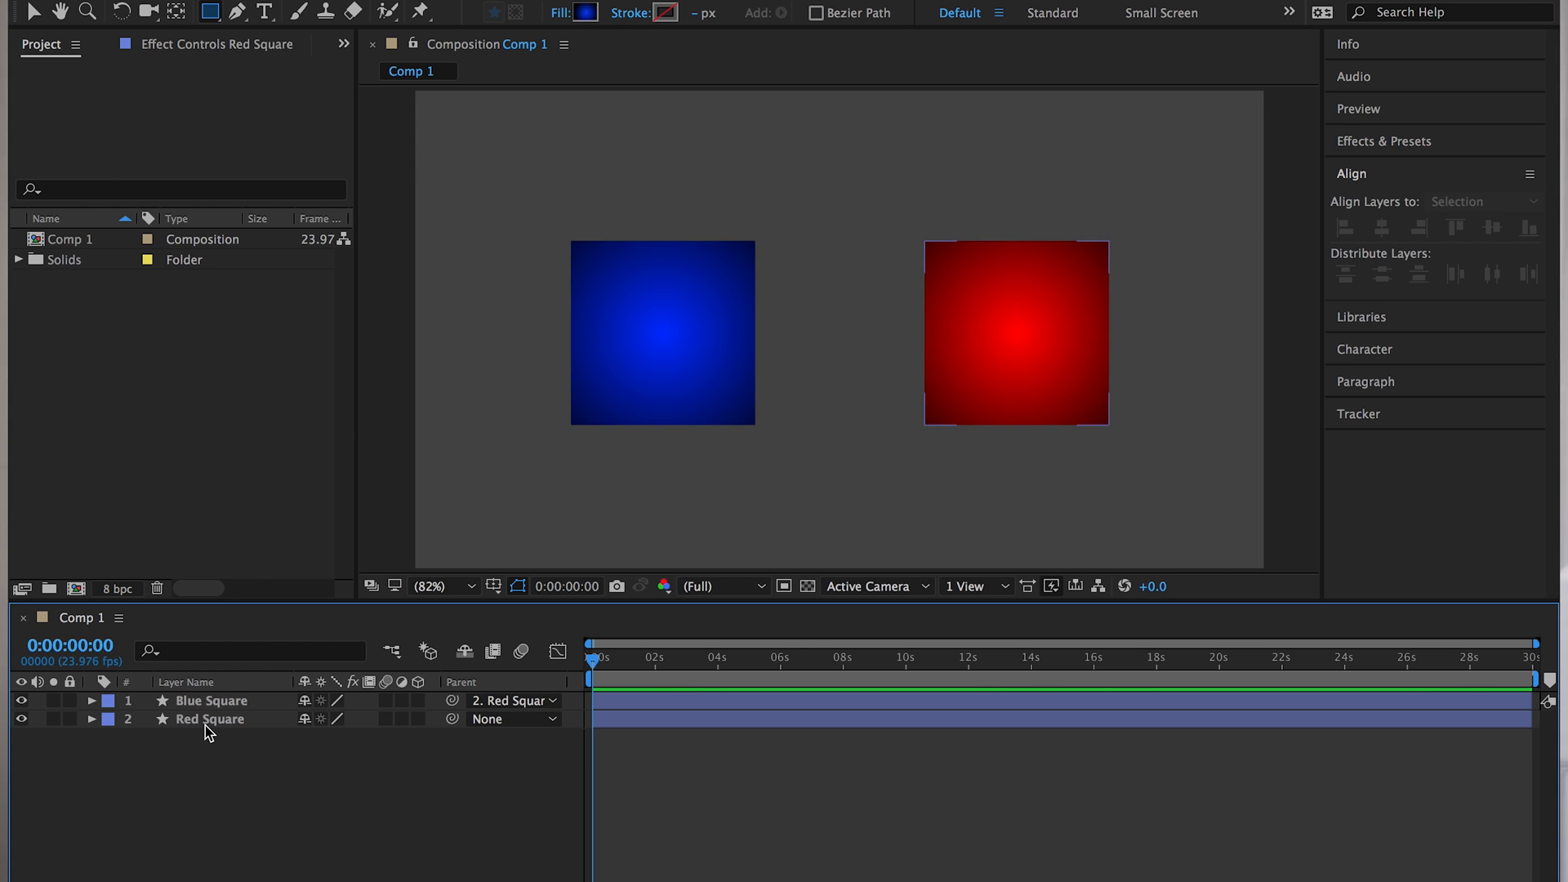
{"action": "left_click", "coordinate": [210, 719]}
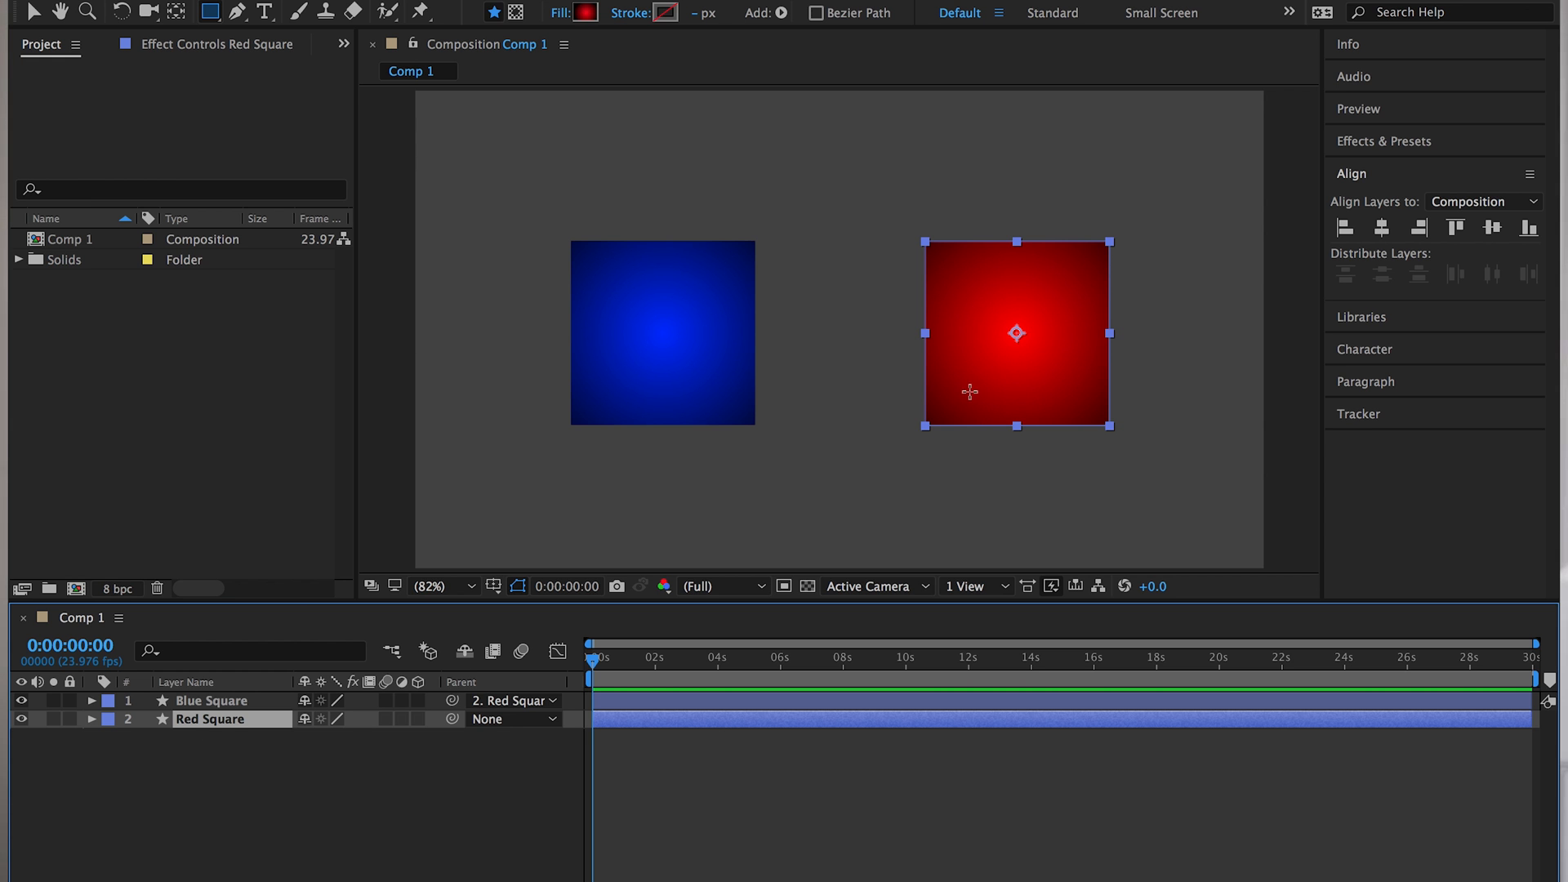